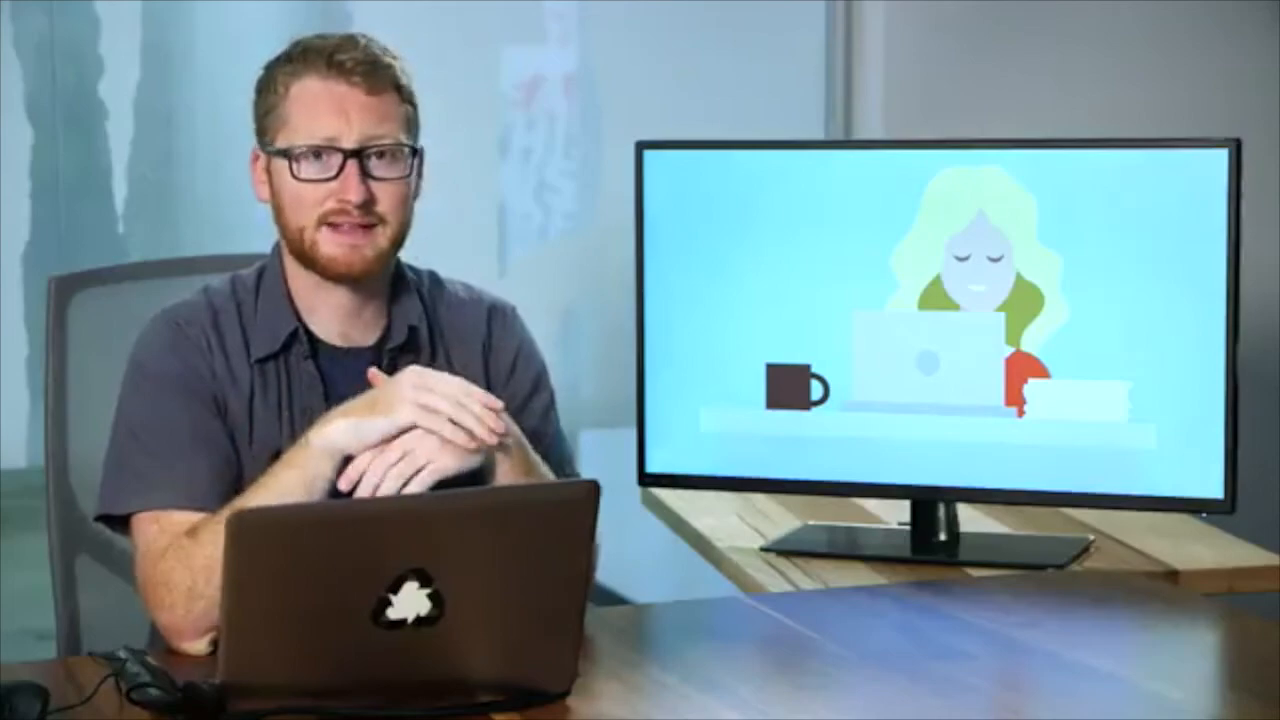
Navigate to git-scm.com/downloads to reach the Git downloads page
{"action": "type", "text": "git-scm.com/downloads"}
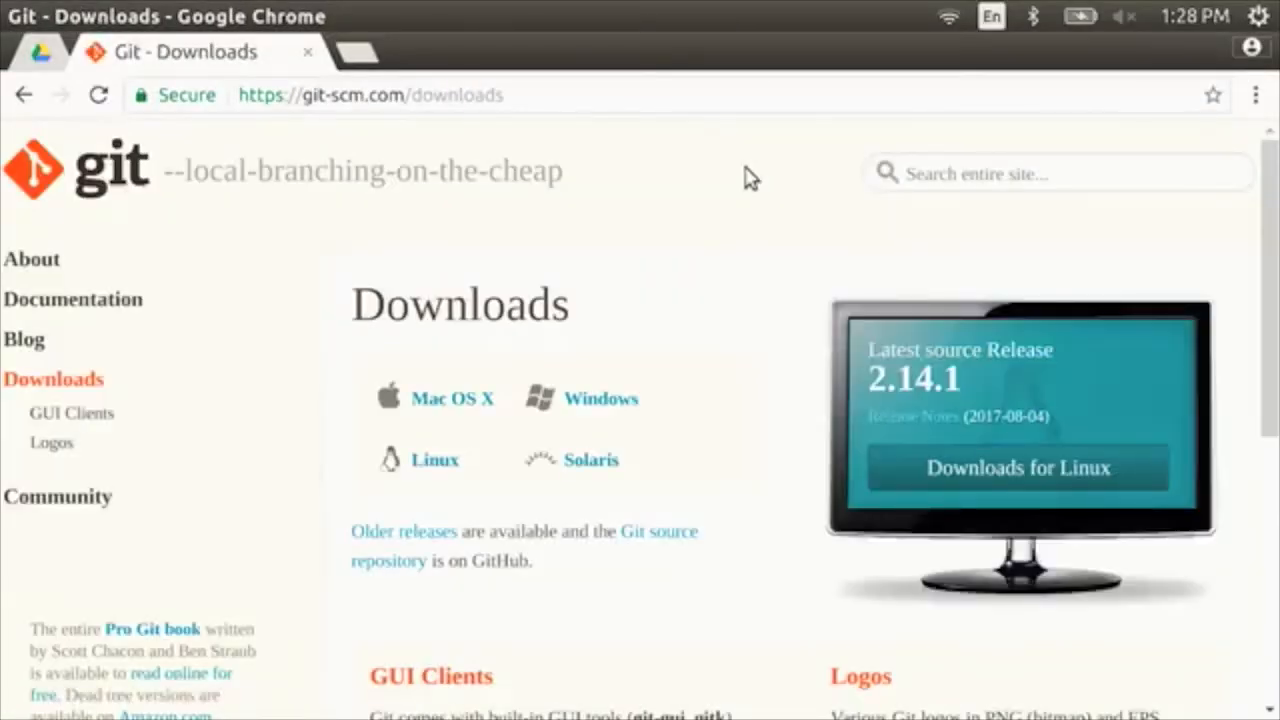
Go to the Linux instructions and highlight the Debian/Ubuntu 'apt-get install git' command
{"action": "left_click", "coordinate": [1020, 468]}
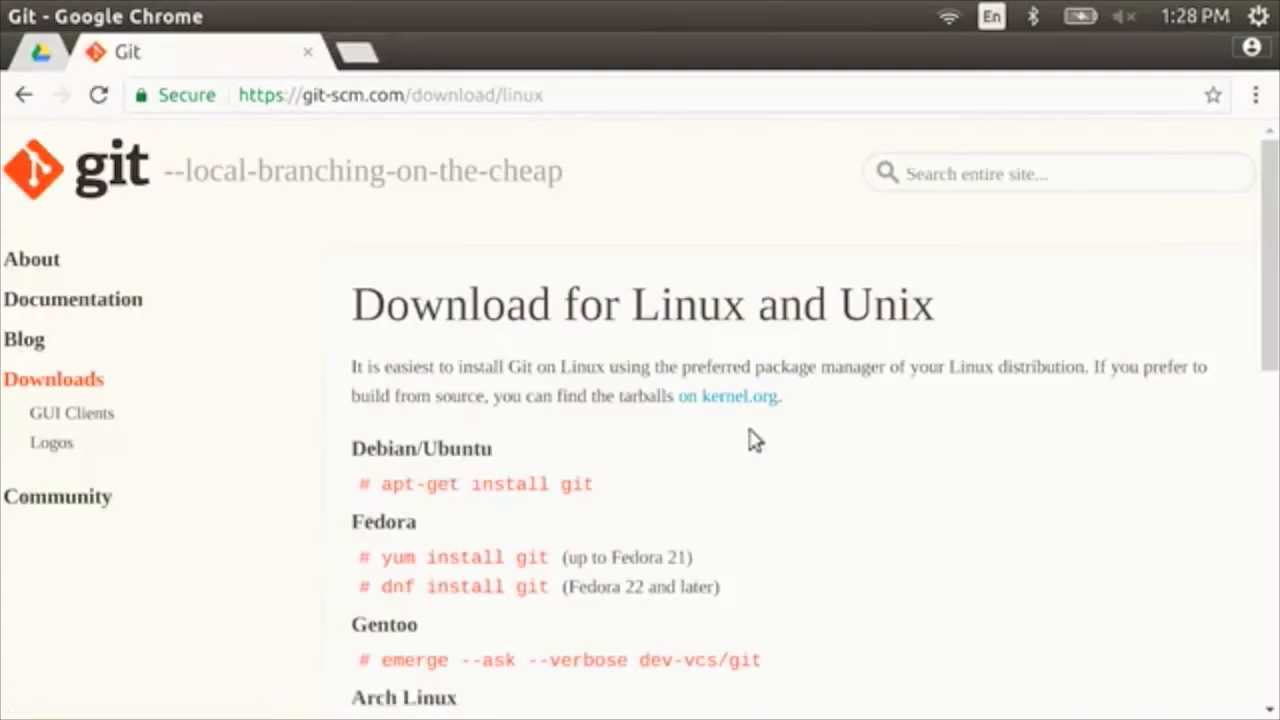
{"action": "scroll", "scroll_direction": "down", "scroll_amount": 3}
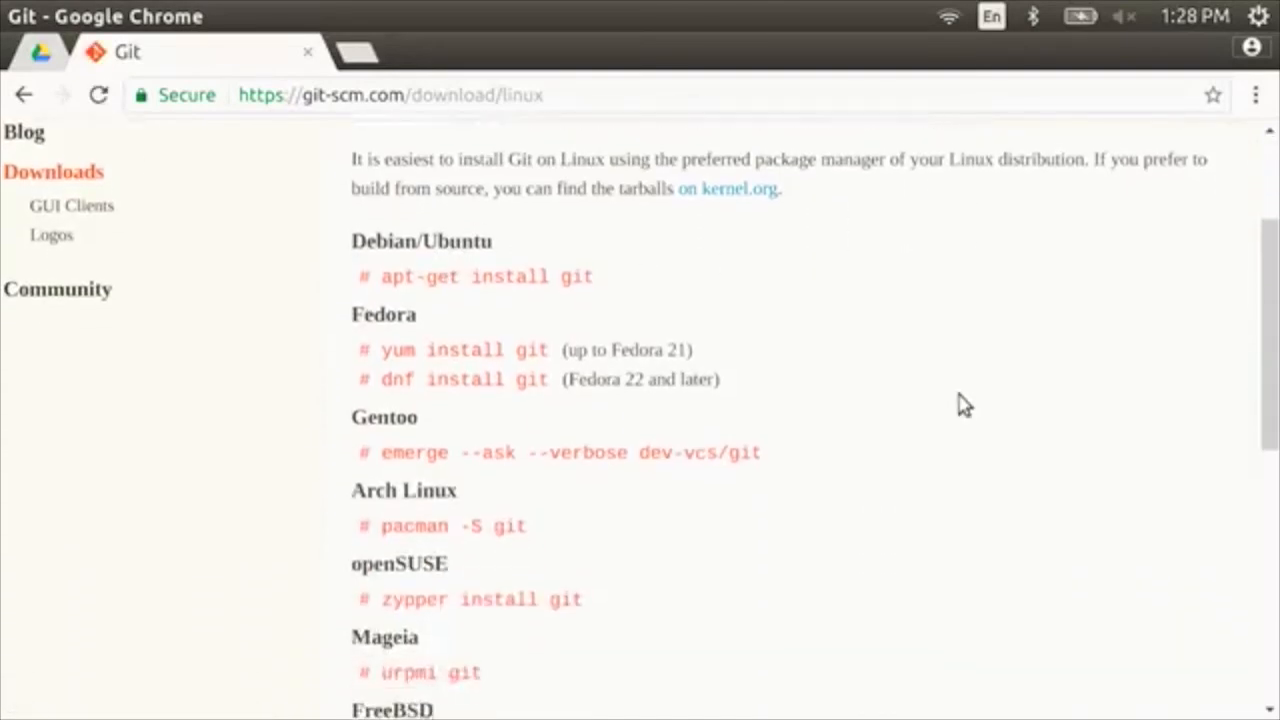
{"action": "scroll", "scroll_direction": "down", "scroll_amount": 3}
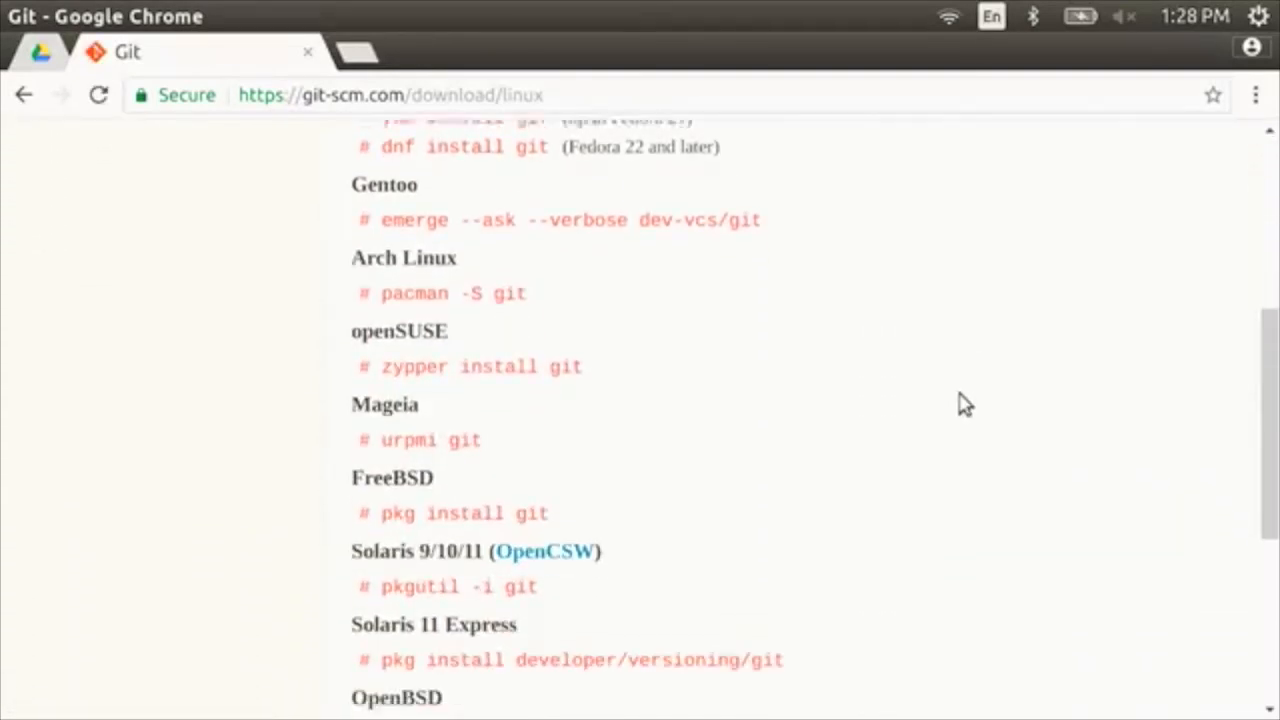
{"action": "scroll", "scroll_direction": "down", "scroll_amount": 3}
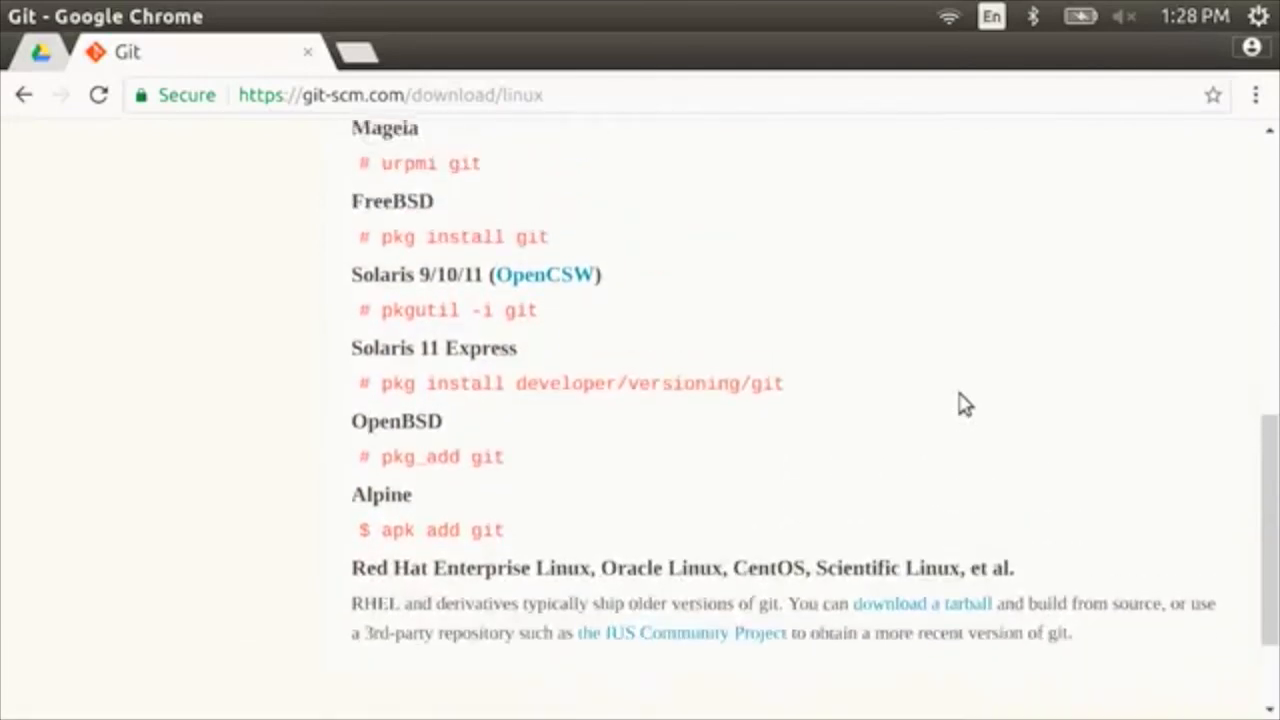
{"action": "scroll", "scroll_direction": "up", "scroll_amount": 3}
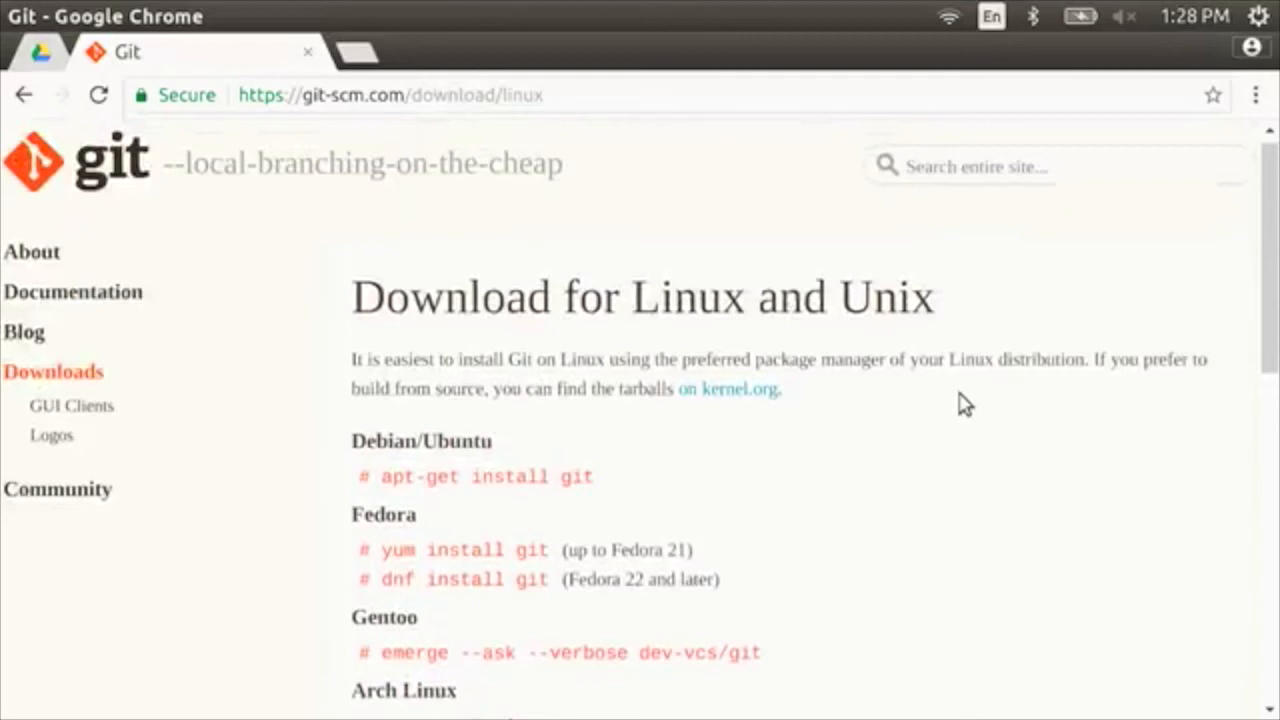
{"action": "double_click", "coordinate": [476, 476]}
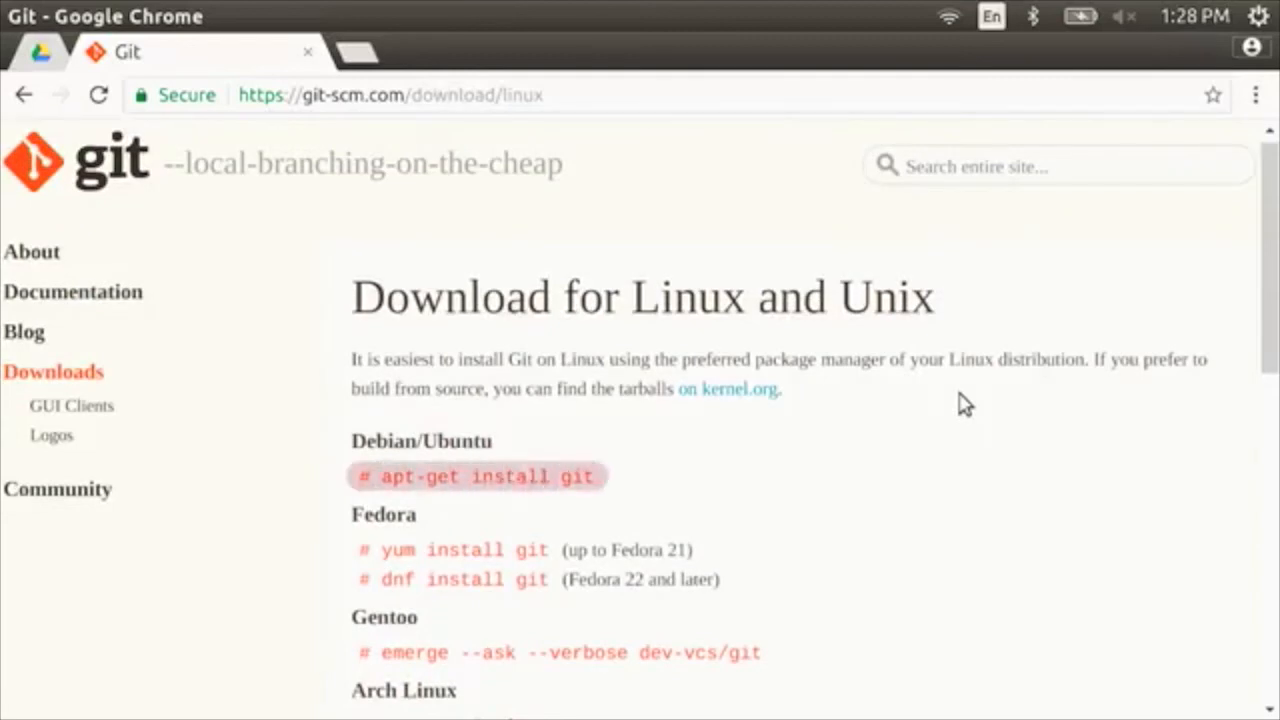